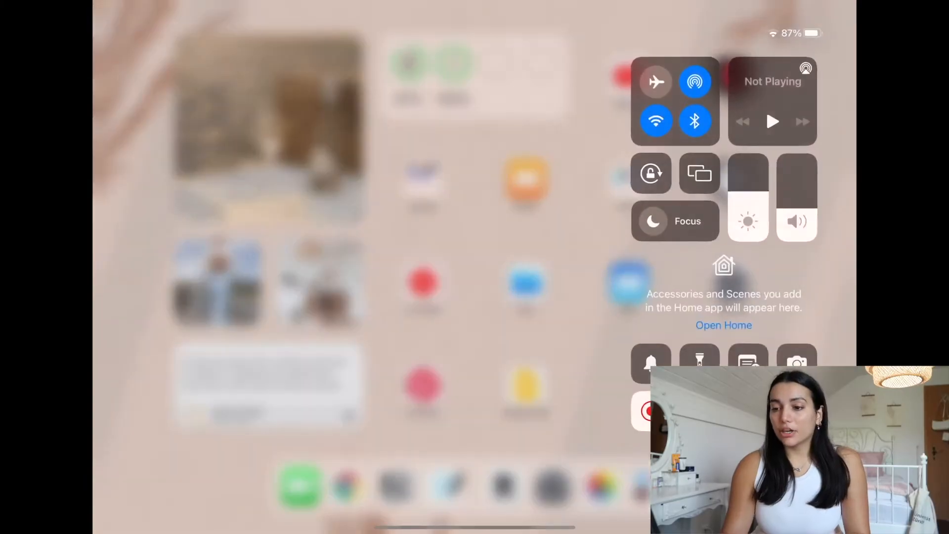
# Dismiss Control Center to show the plain home screen with its study apps
pyautogui.click(674, 221)
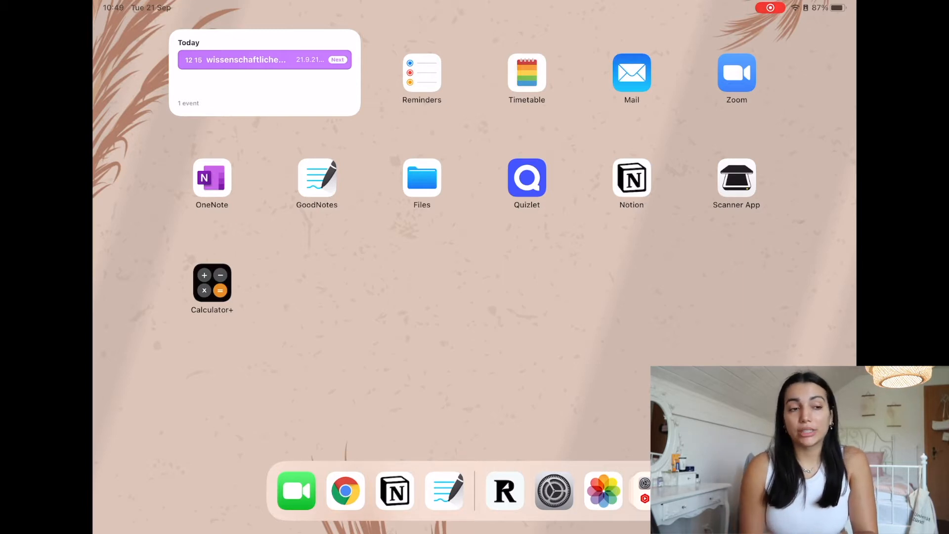
# Launch GoodNotes, view the 2021planner daily page, then return to the Documents library
pyautogui.click(317, 178)
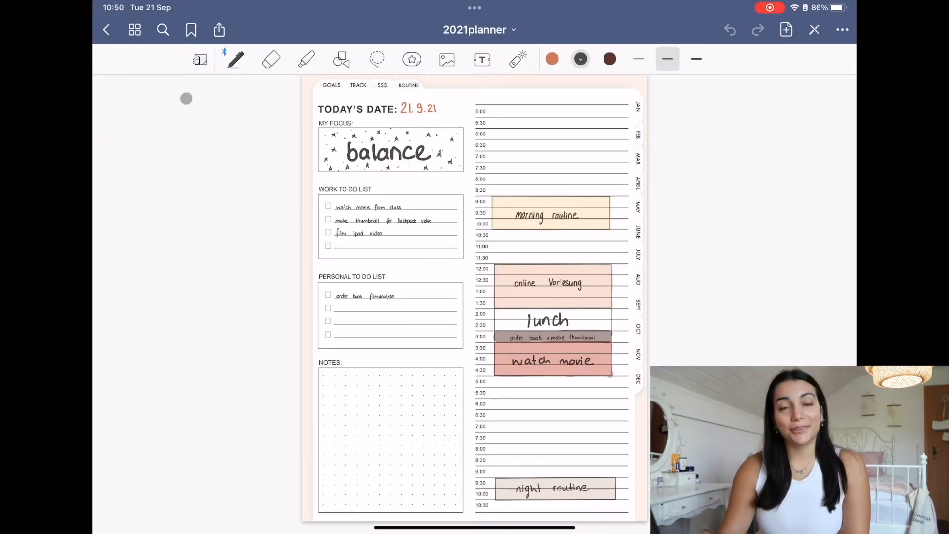
pyautogui.click(134, 30)
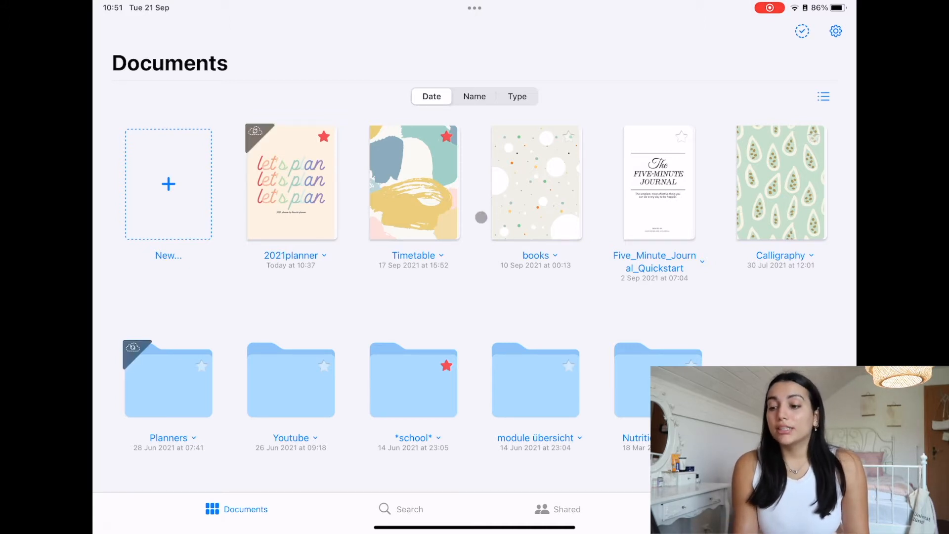
# Navigate into the *school* folder and down to Filmanalyse Gruppe A's 20.9.21 folder
pyautogui.doubleClick(413, 379)
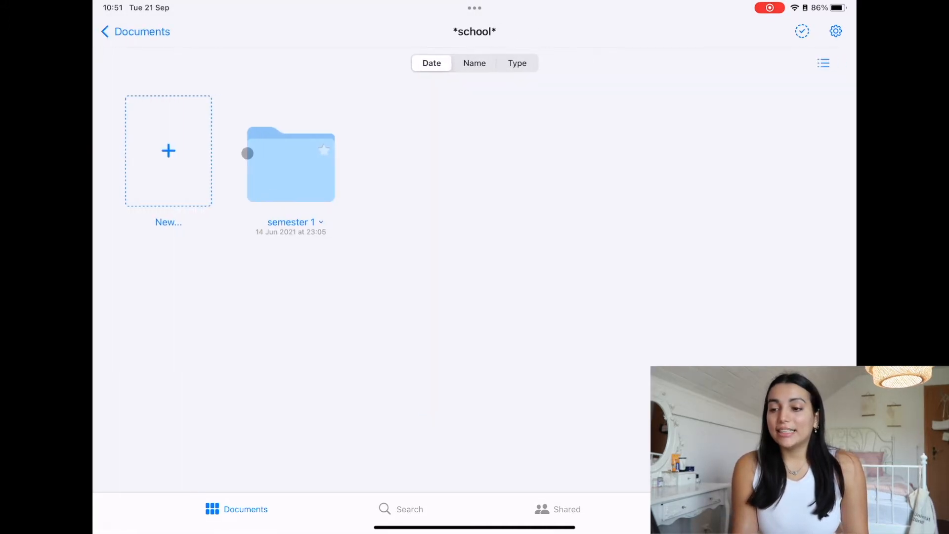
pyautogui.moveTo(285, 170)
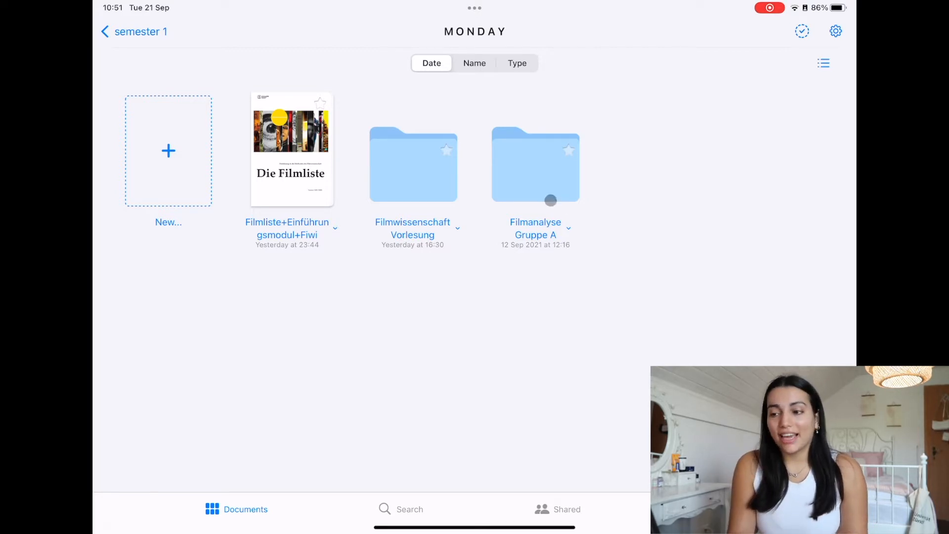
pyautogui.click(535, 166)
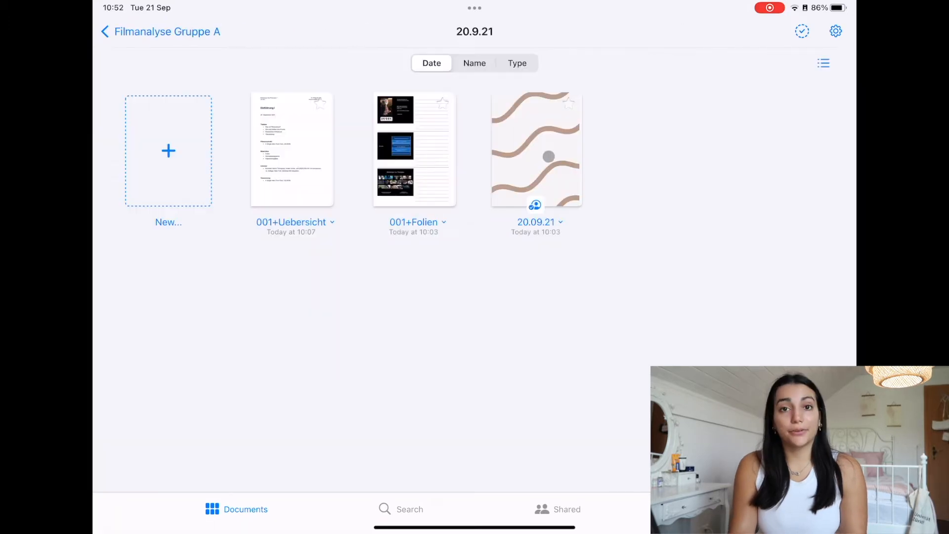
# View the 20.09.21 lecture notebook before leaving GoodNotes for the home screen
pyautogui.click(536, 150)
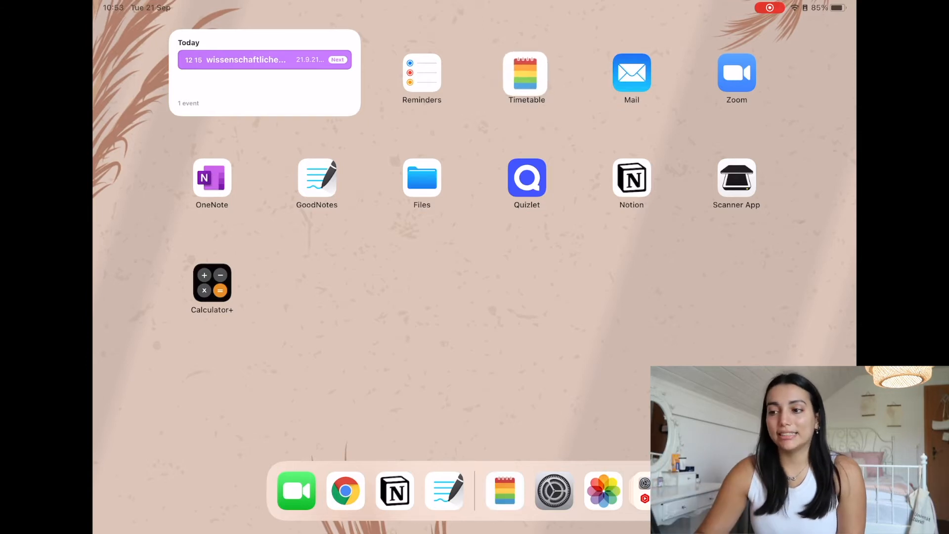
# In Timetable, change the medienethik 14:00–18:00 class day from Friday to Thursday and save
pyautogui.click(526, 74)
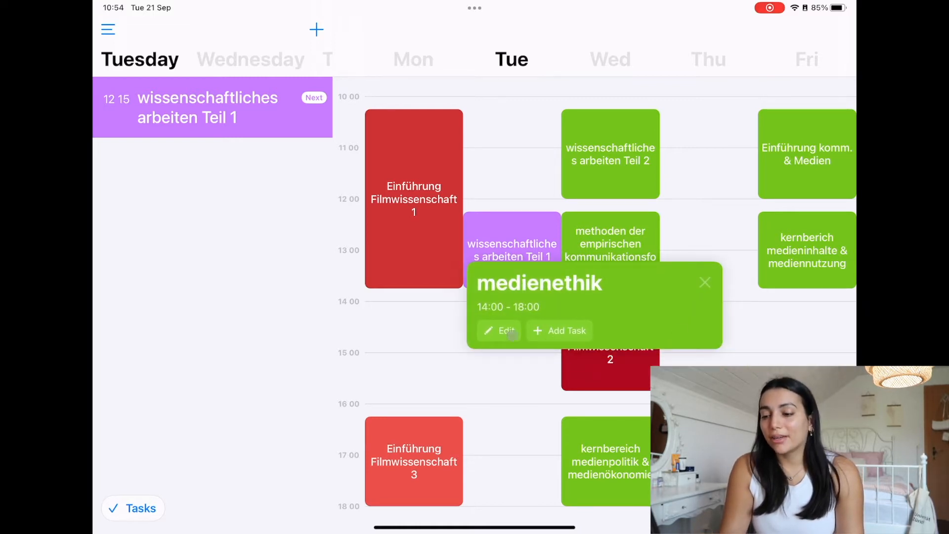
pyautogui.click(501, 330)
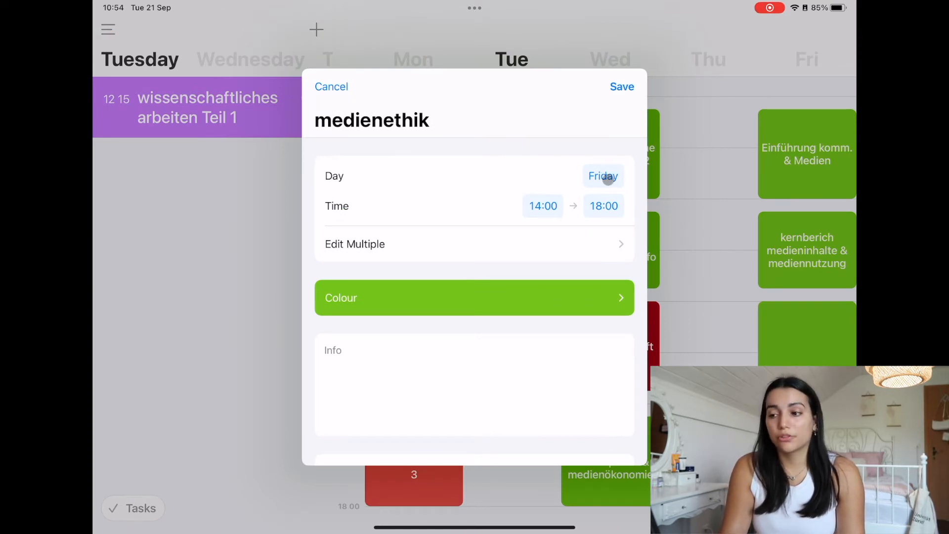
pyautogui.click(603, 176)
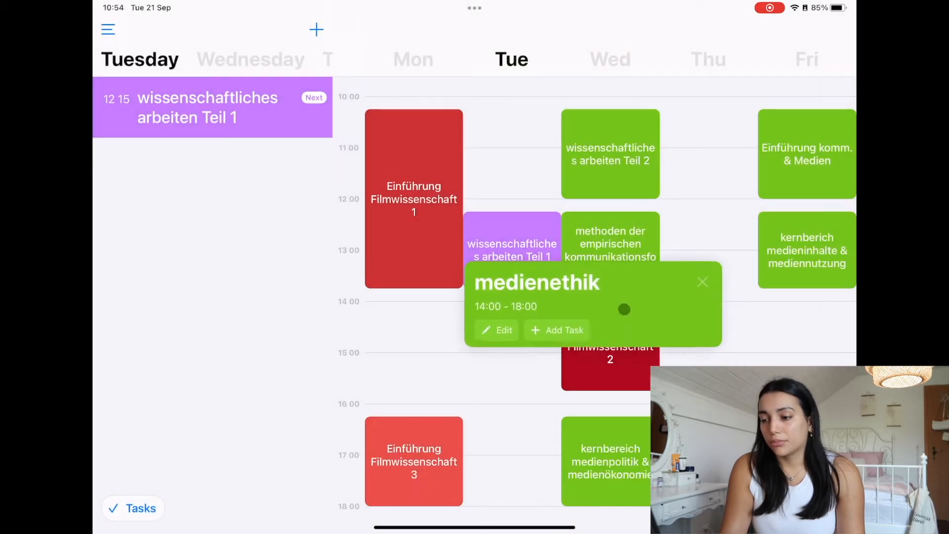
pyautogui.click(496, 330)
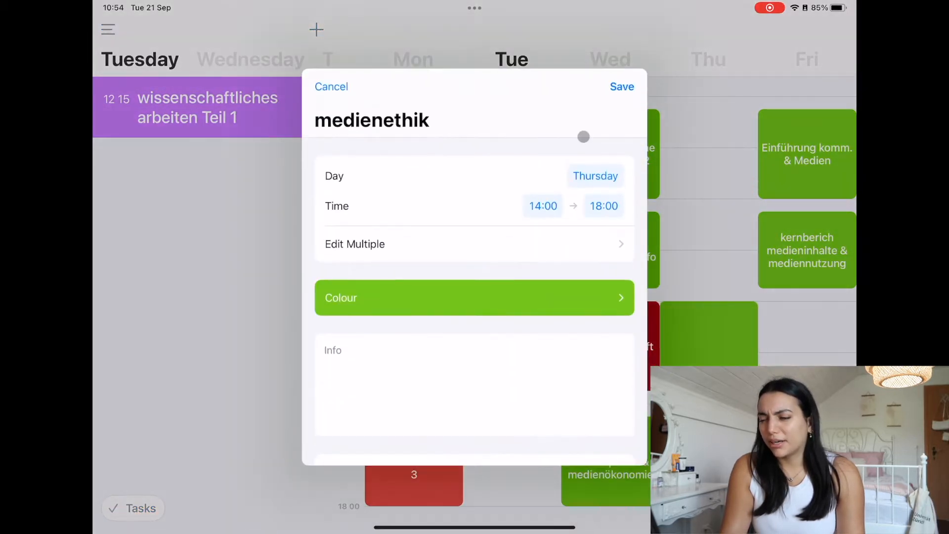
pyautogui.click(461, 429)
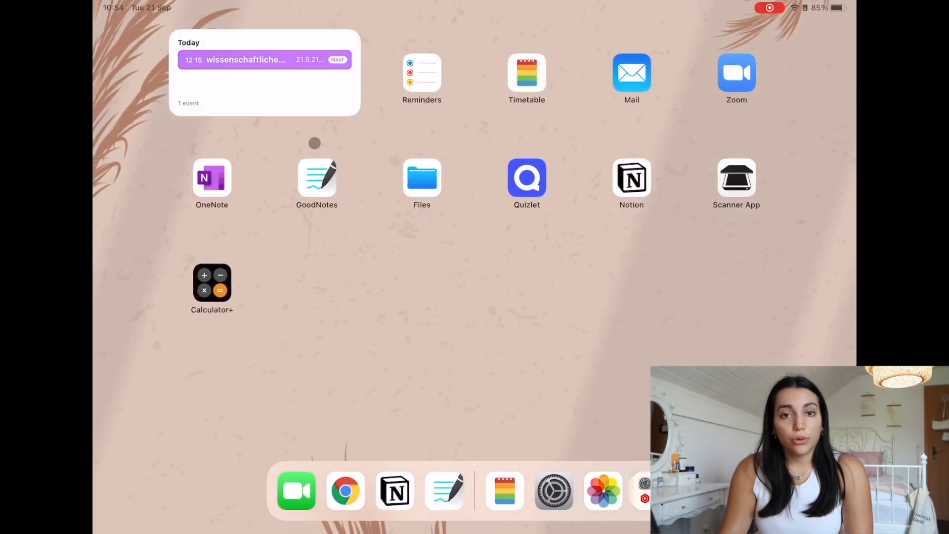
pyautogui.moveTo(258, 126)
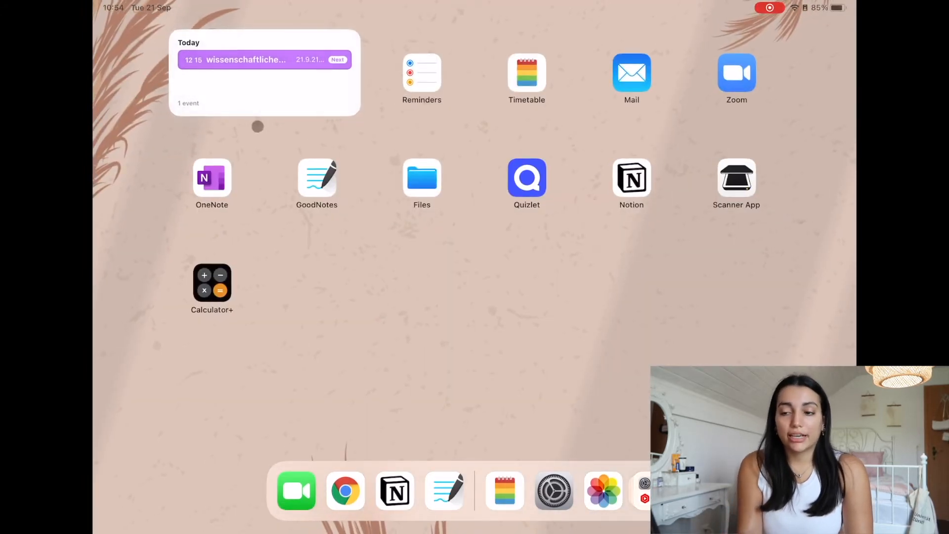
pyautogui.moveTo(443, 222)
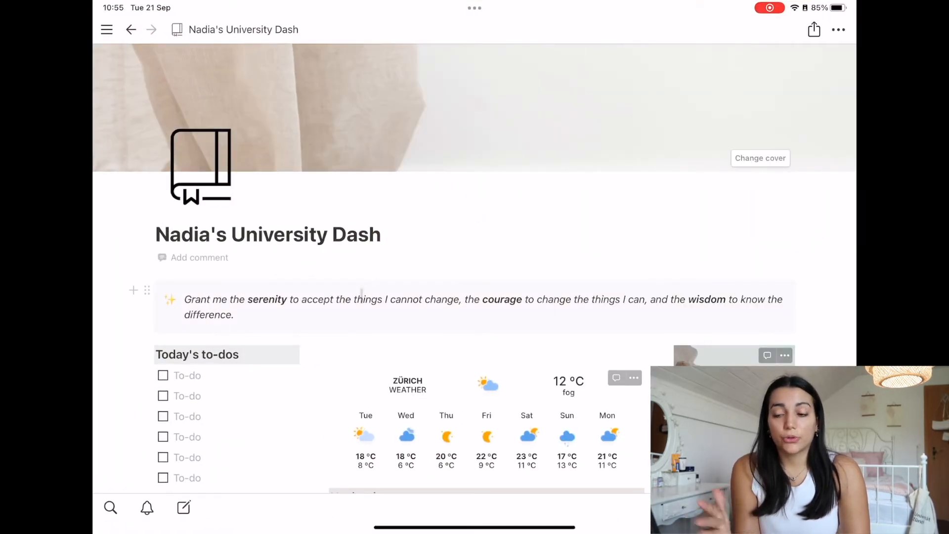
pyautogui.scroll(-3)
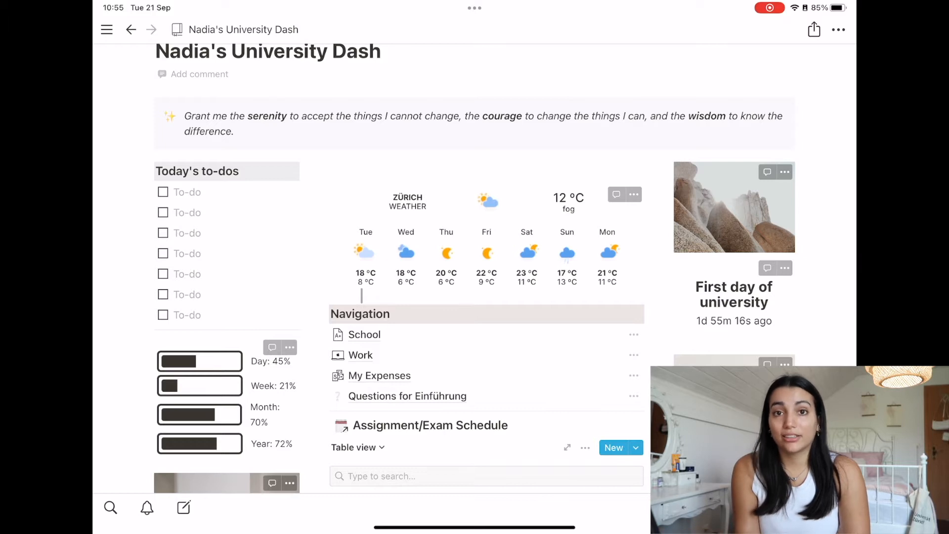
pyautogui.scroll(-3)
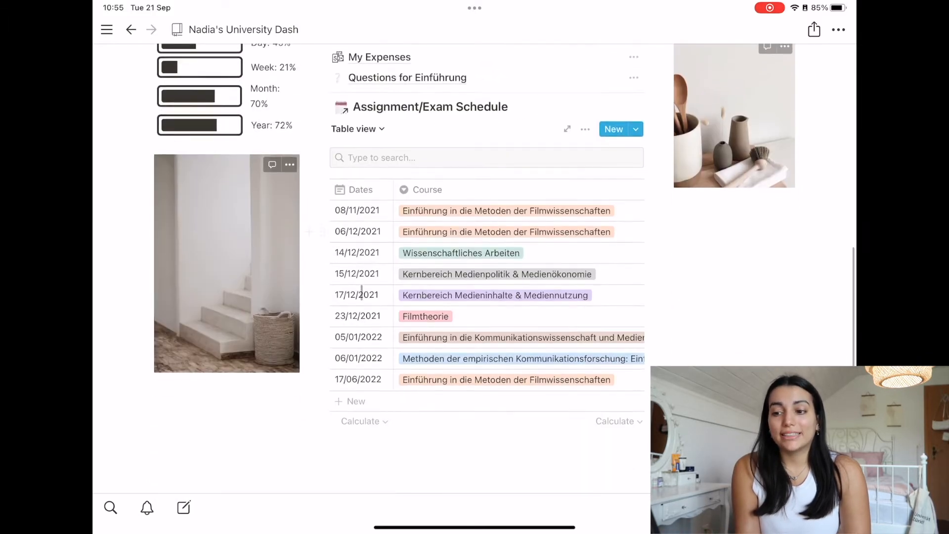
pyautogui.scroll(-3)
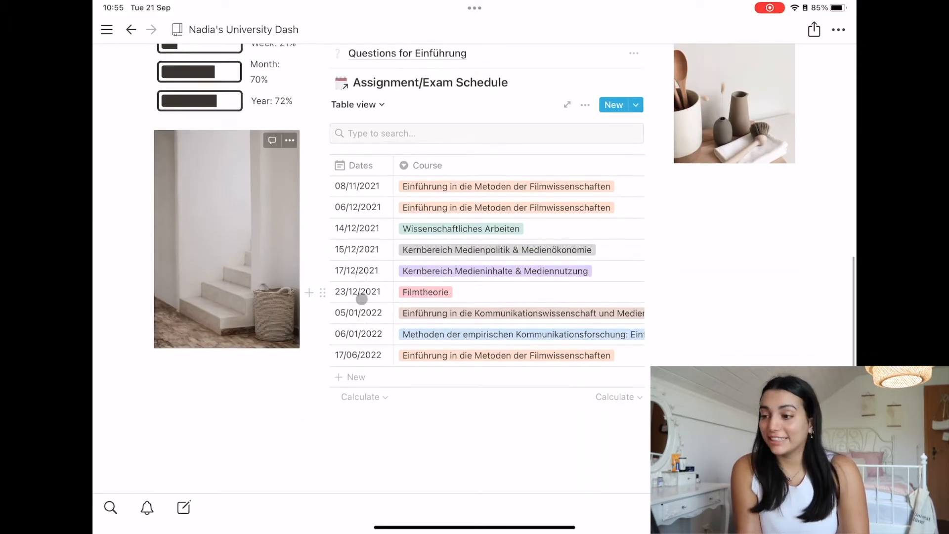
pyautogui.scroll(-3)
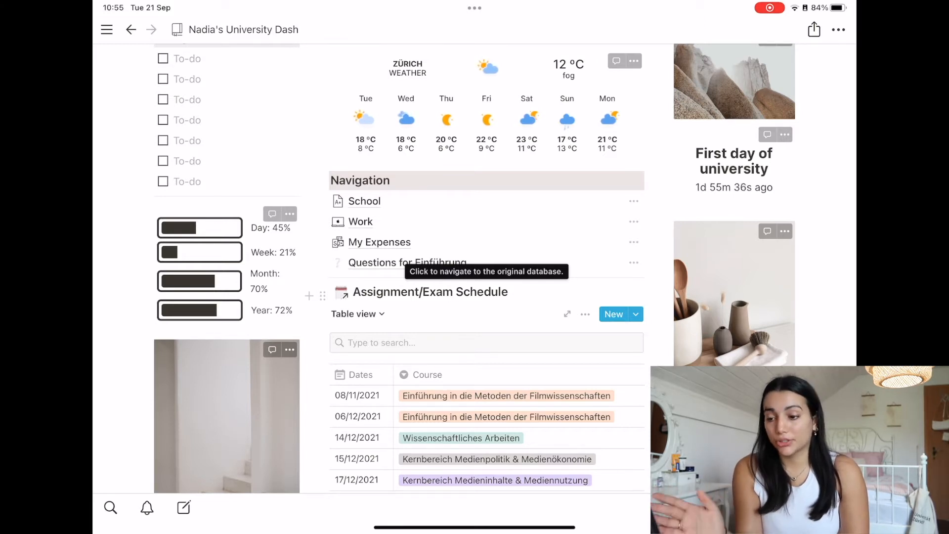
pyautogui.scroll(-3)
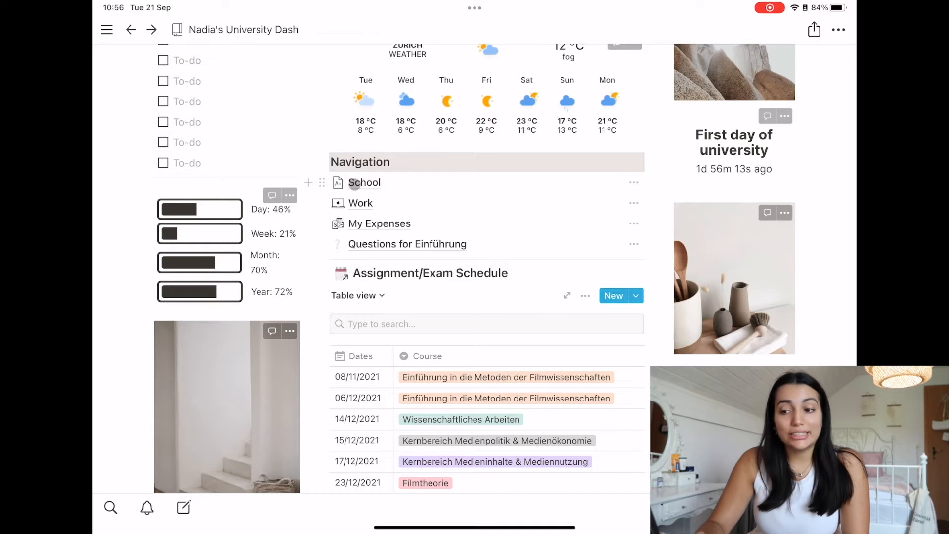
# Browse the School page's weekly course schedule and assignment/exam table
pyautogui.click(364, 183)
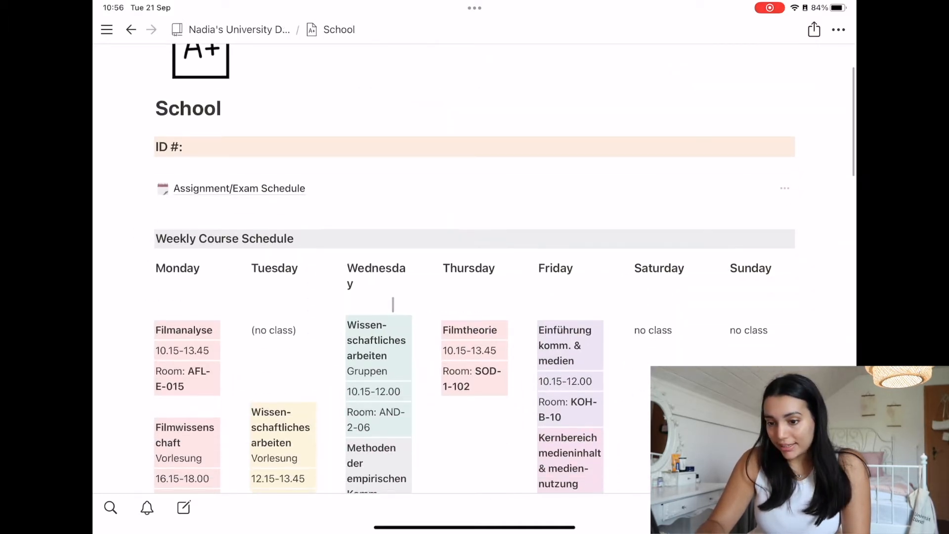
pyautogui.scroll(-3)
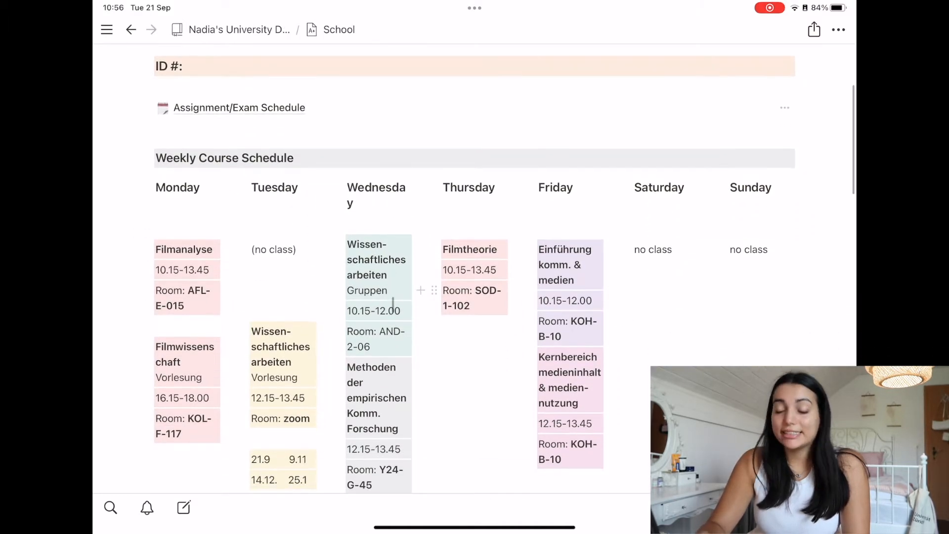
pyautogui.scroll(-3)
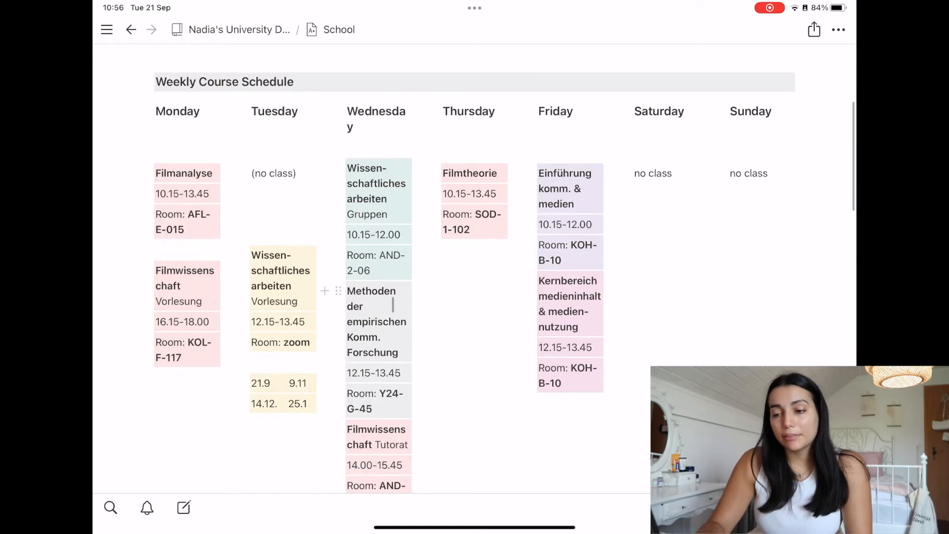
pyautogui.scroll(-3)
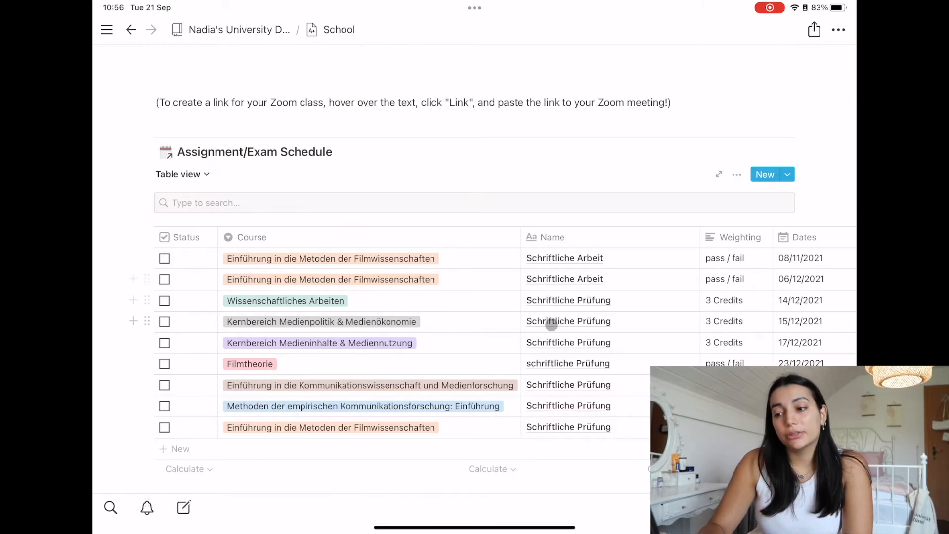
pyautogui.scroll(-3)
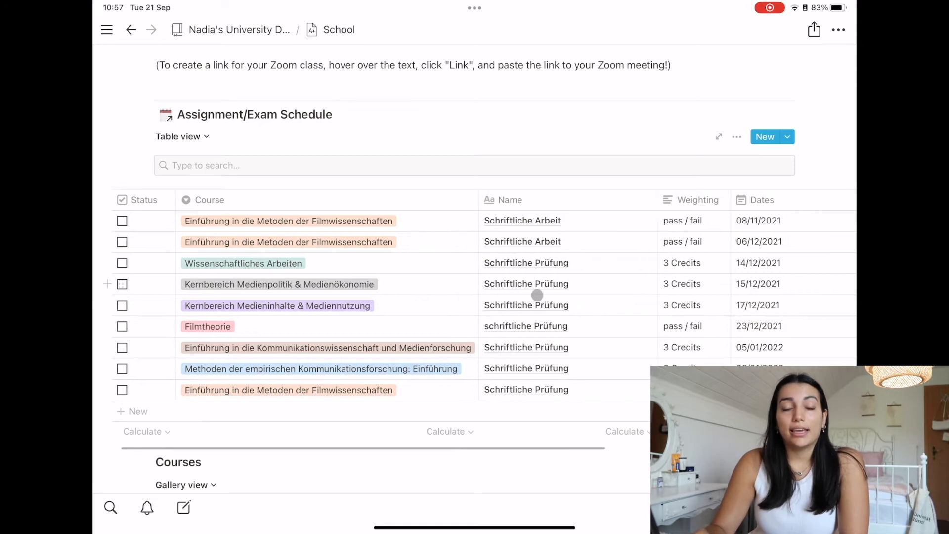
pyautogui.hscroll(3)
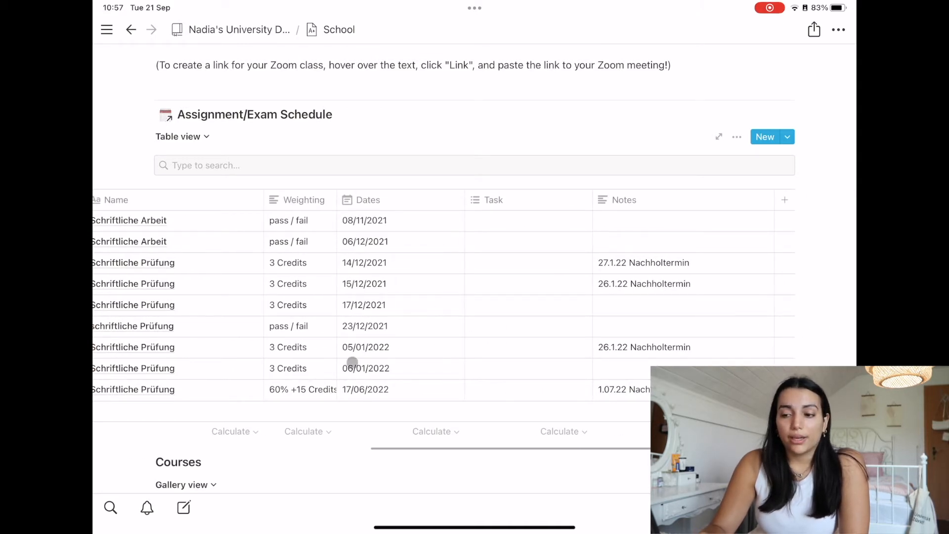
# Go into the Filmtheorie course page listing instructor, syllabus, objectives and exam prep links
pyautogui.click(293, 166)
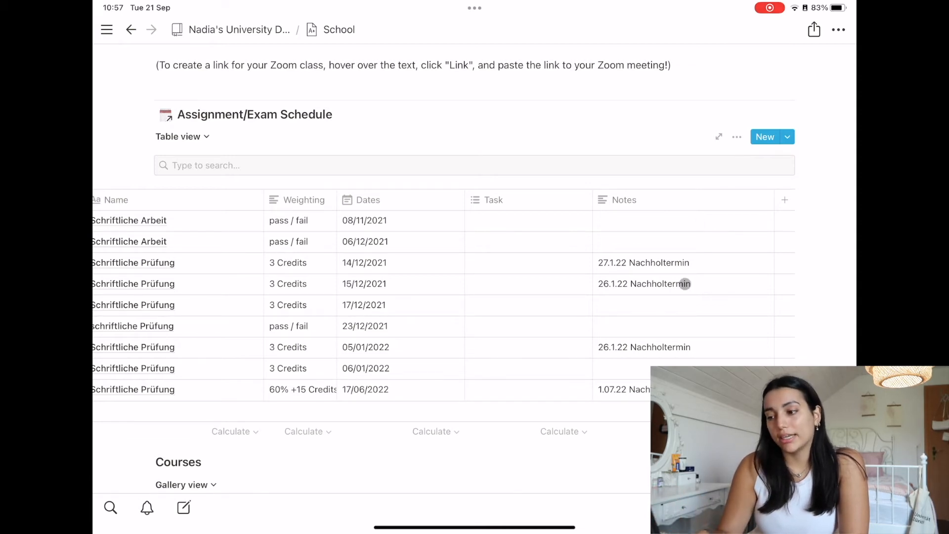
pyautogui.scroll(-3)
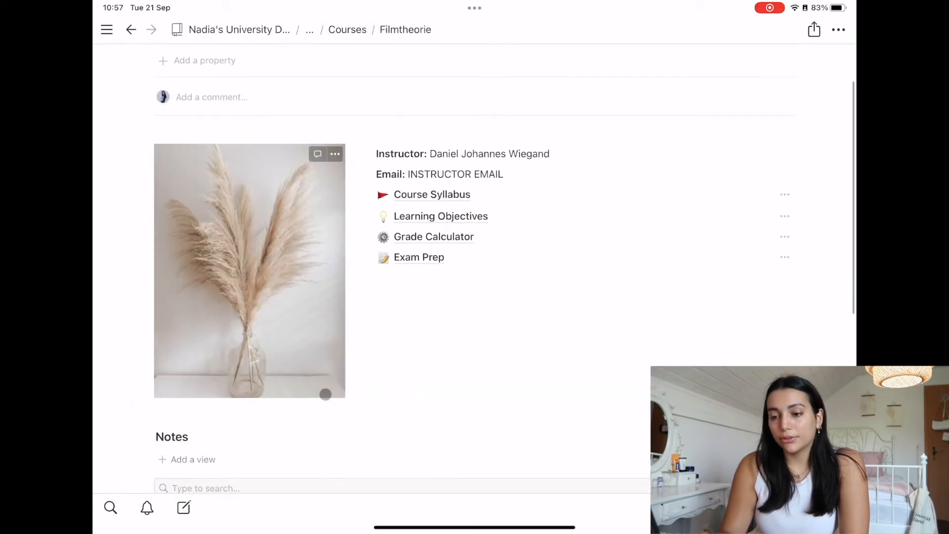
pyautogui.scroll(-3)
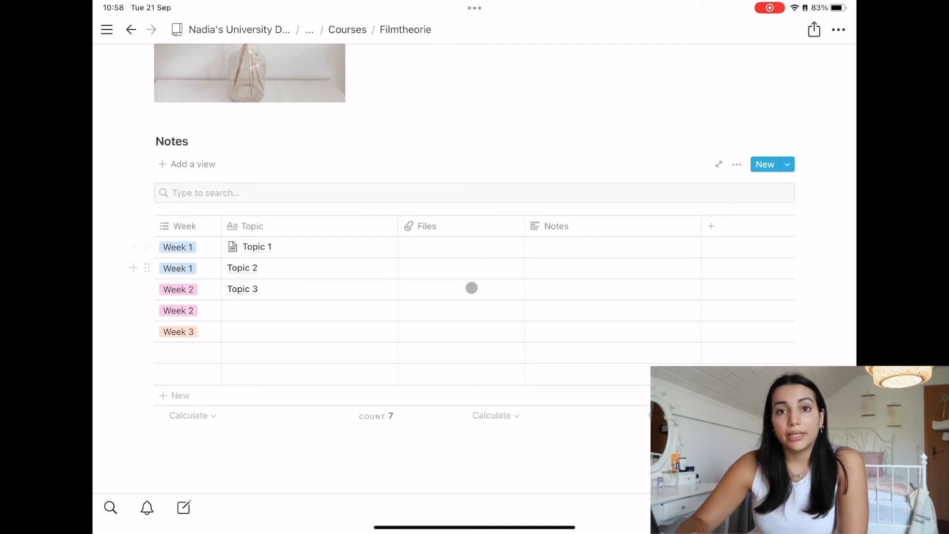
pyautogui.click(470, 288)
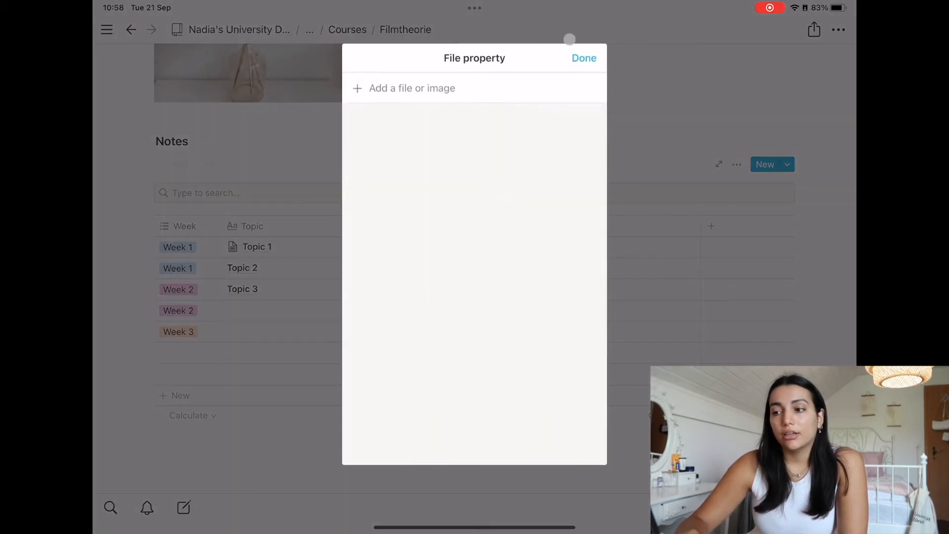
pyautogui.click(411, 88)
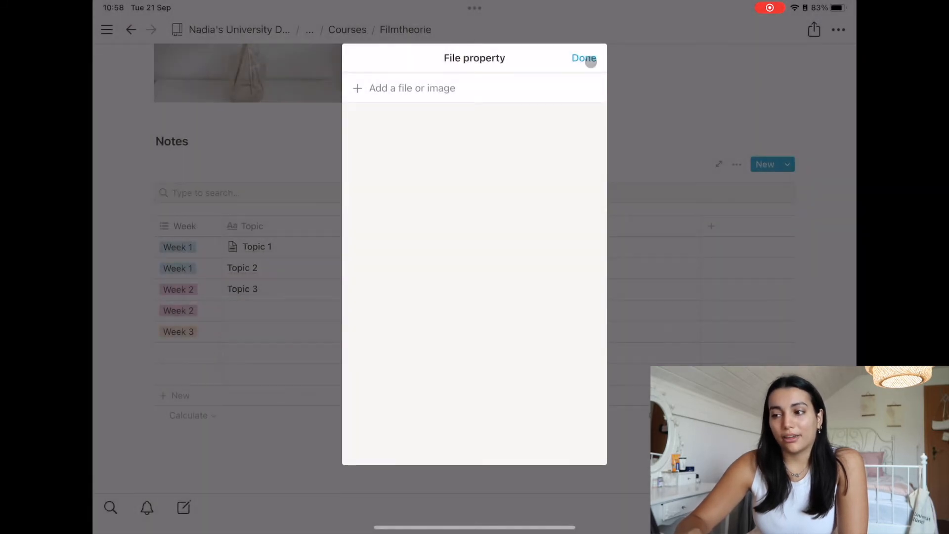
pyautogui.click(583, 57)
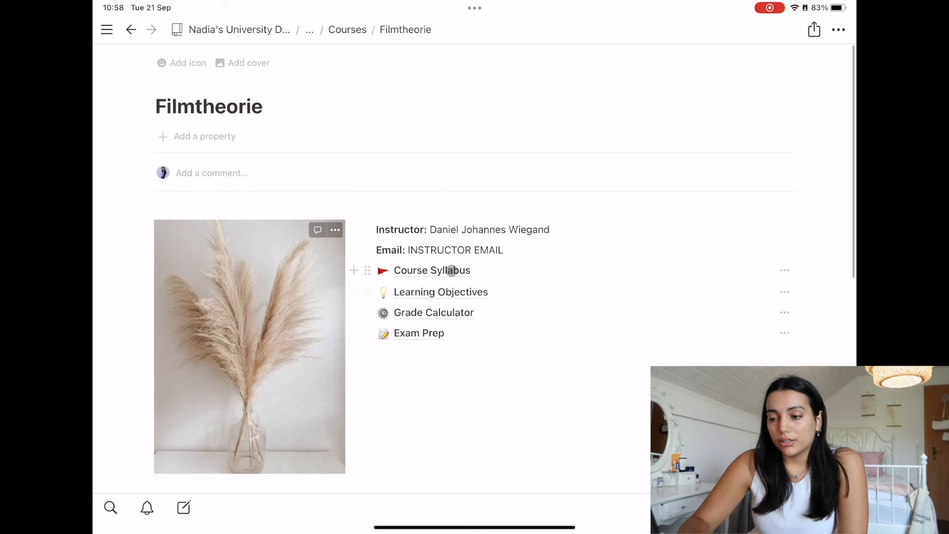
pyautogui.click(431, 270)
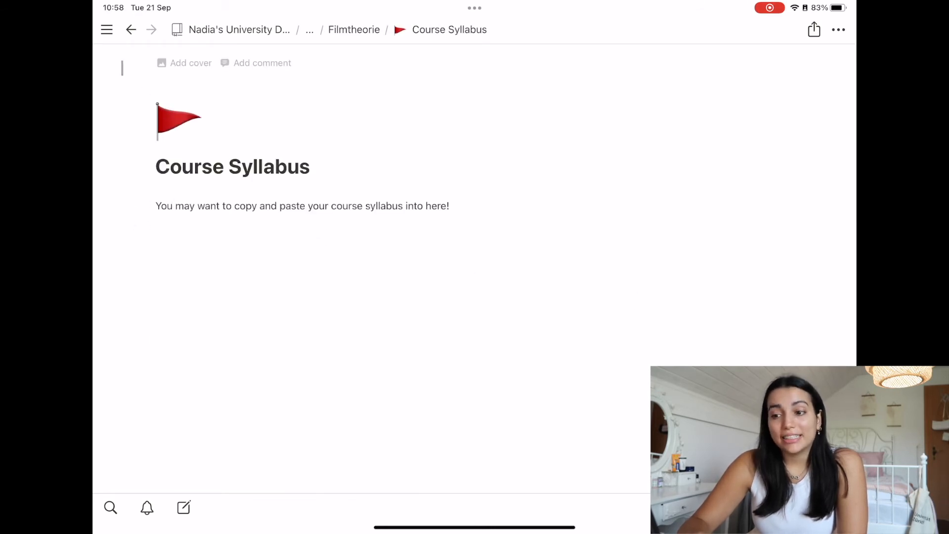
pyautogui.click(354, 30)
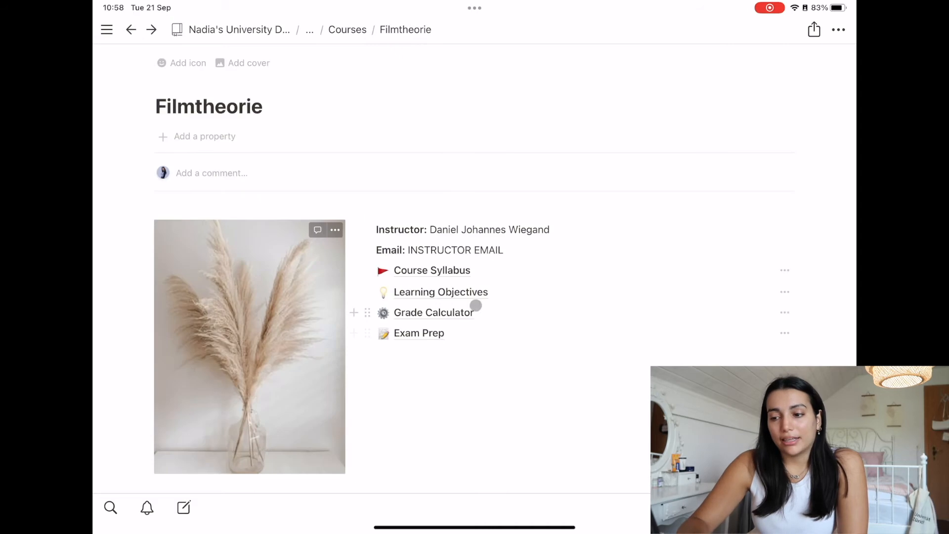
pyautogui.click(441, 291)
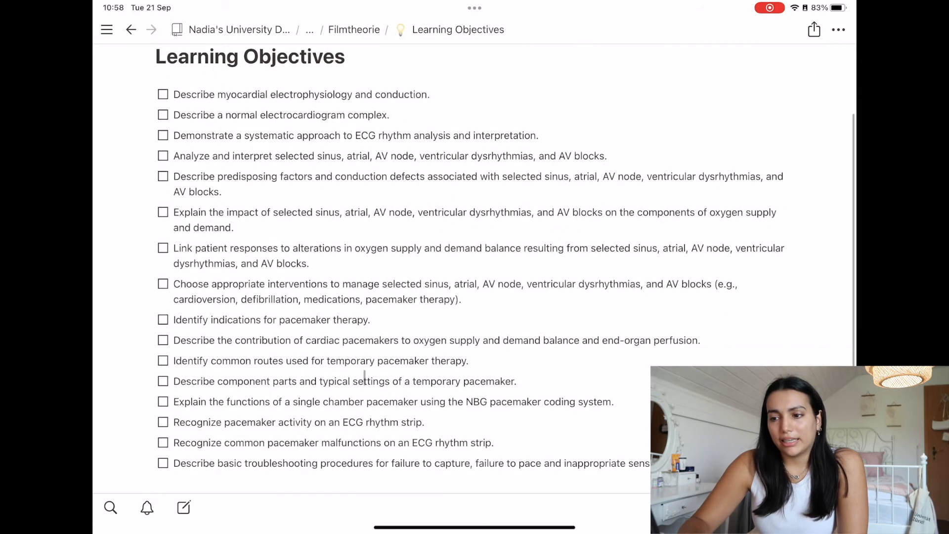
pyautogui.scroll(-3)
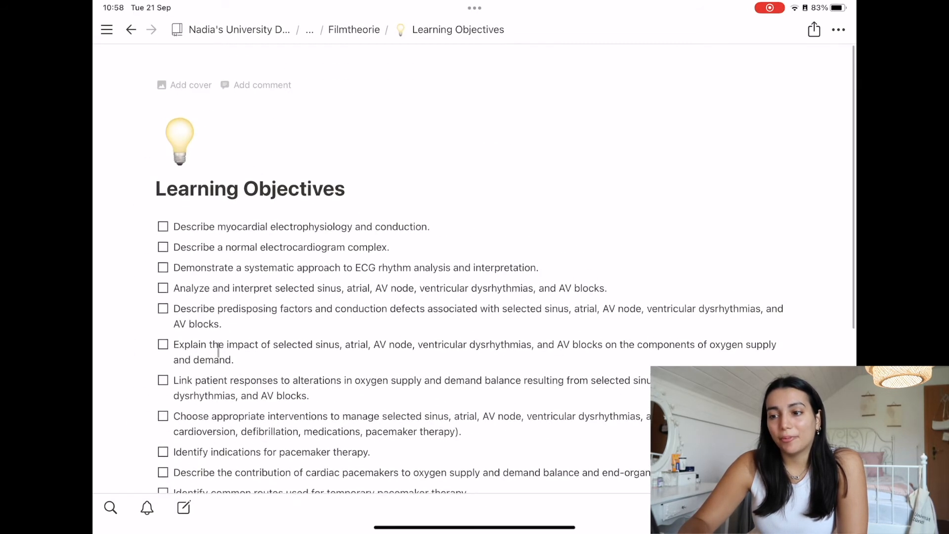
pyautogui.click(353, 30)
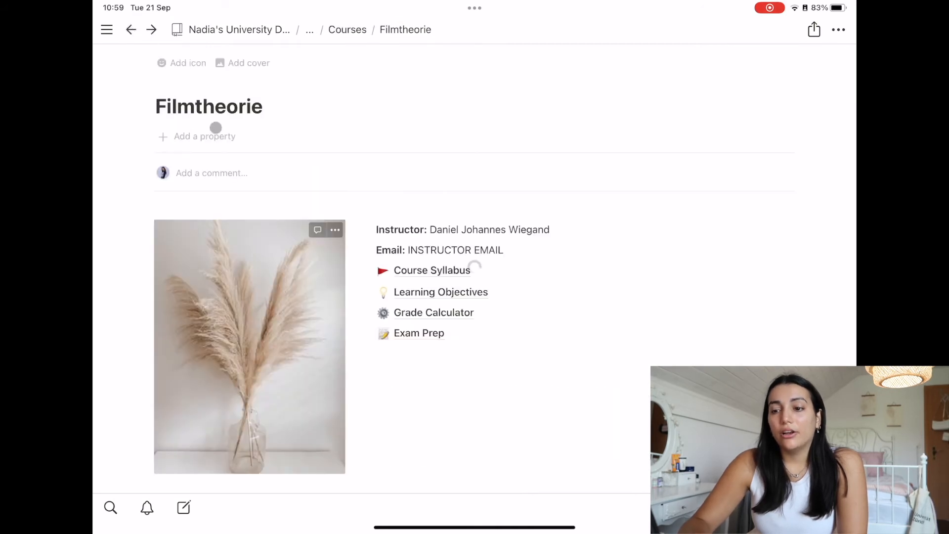
pyautogui.click(433, 312)
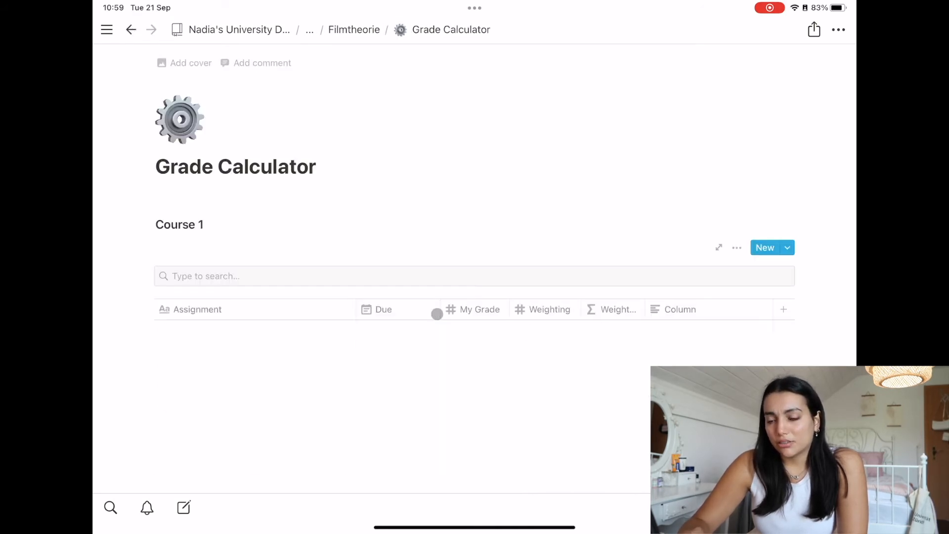
pyautogui.click(129, 29)
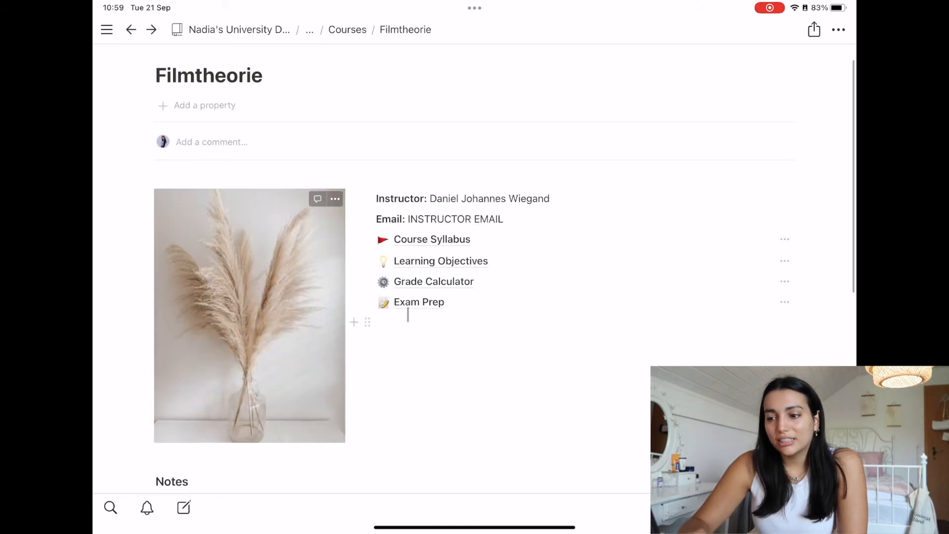
pyautogui.click(419, 302)
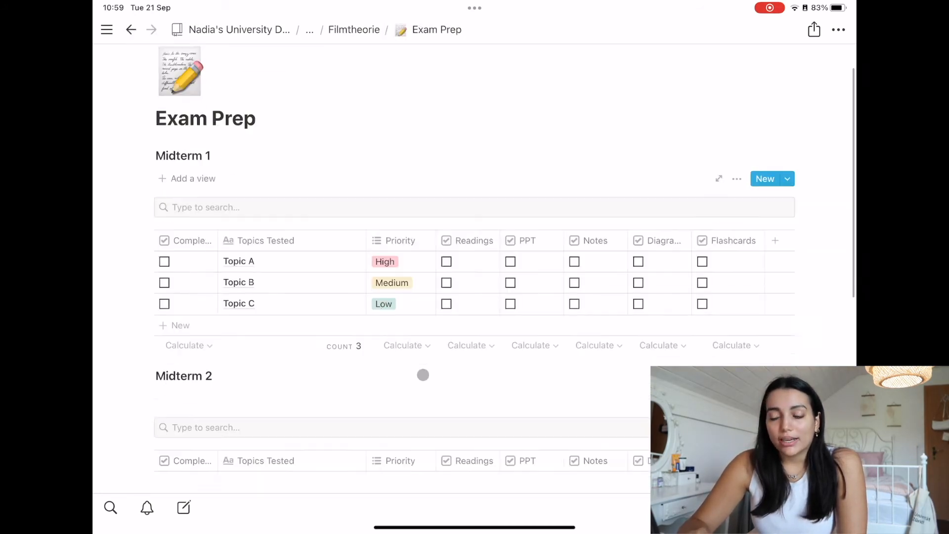
pyautogui.click(354, 30)
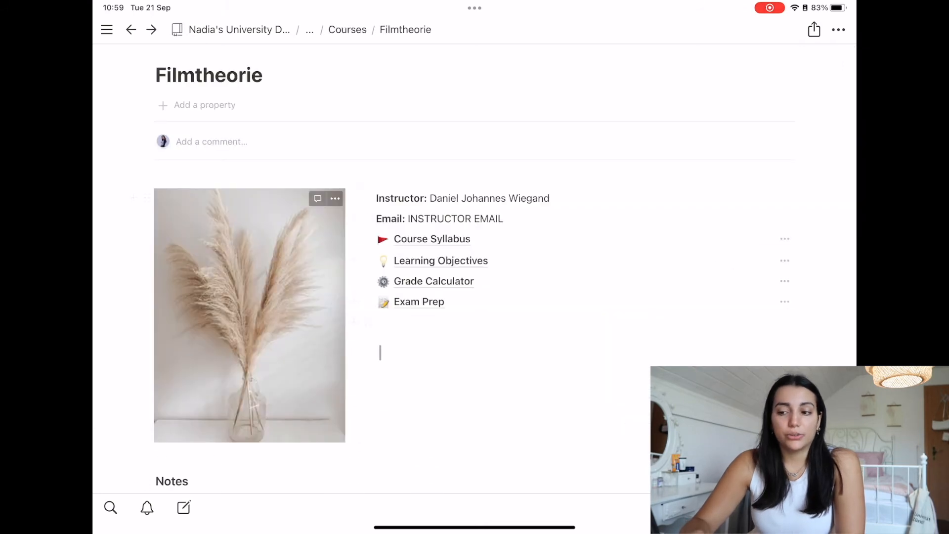
pyautogui.scroll(-3)
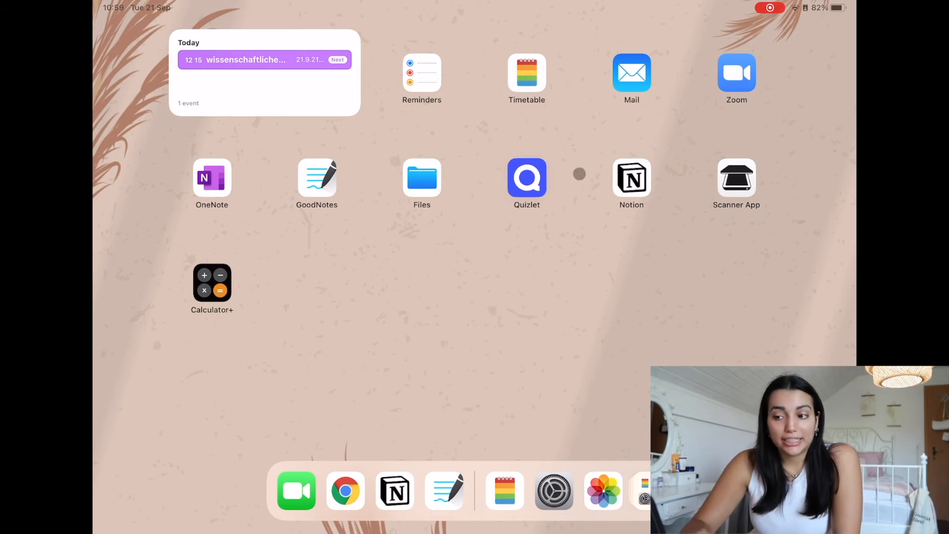
pyautogui.click(525, 178)
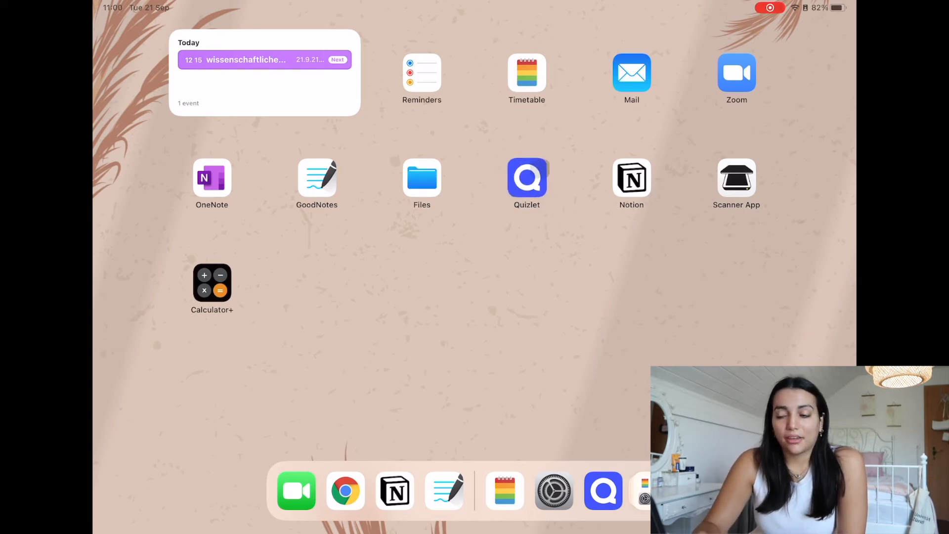
pyautogui.click(527, 179)
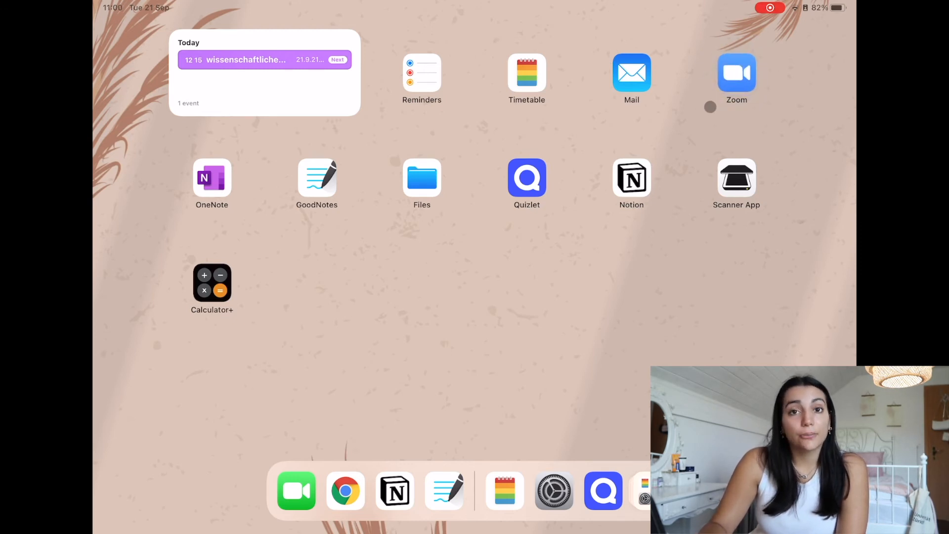
# Search Spotlight and launch Google Keep to its welcome screen
pyautogui.scroll(-3)
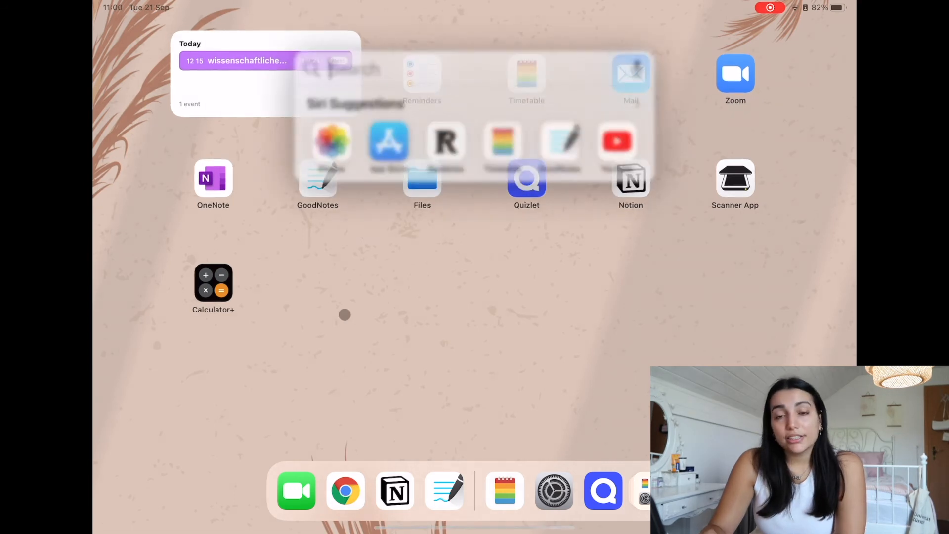
pyautogui.write('goodNotes')
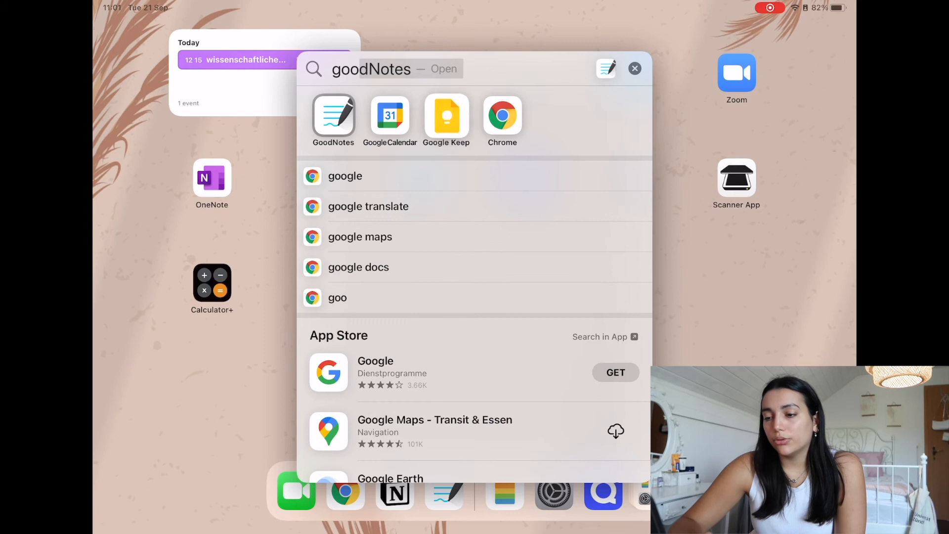
pyautogui.click(446, 111)
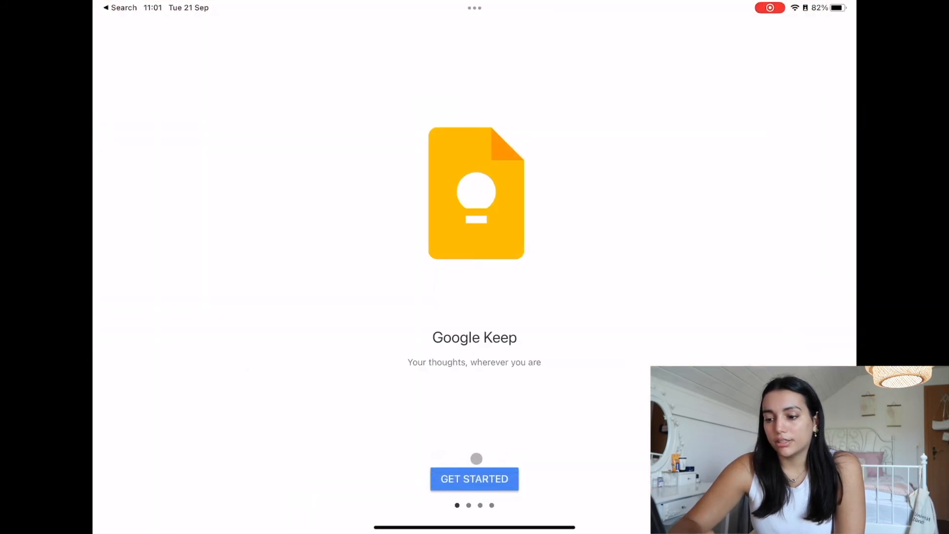
pyautogui.click(474, 479)
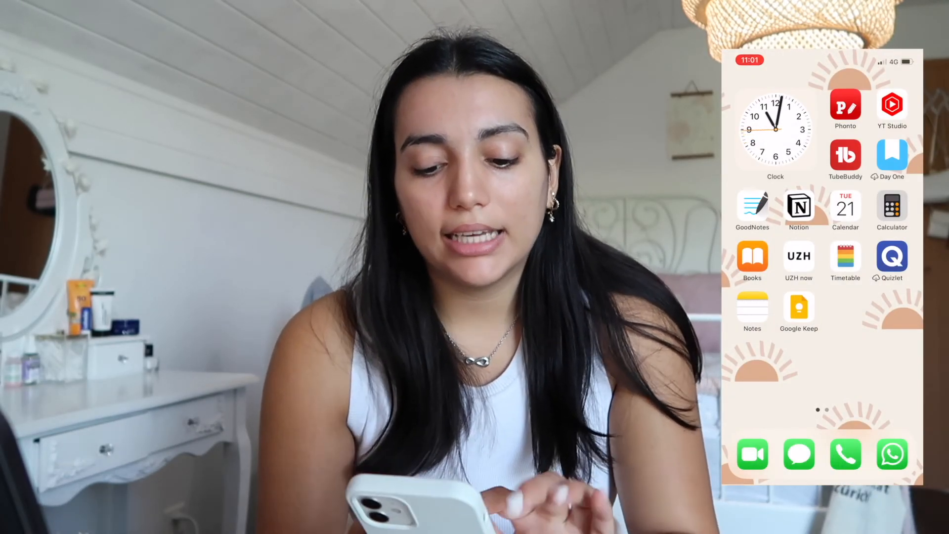
# Create a Google Keep note titled 'Youtube note' with the text 'Subscribe!'
pyautogui.click(799, 305)
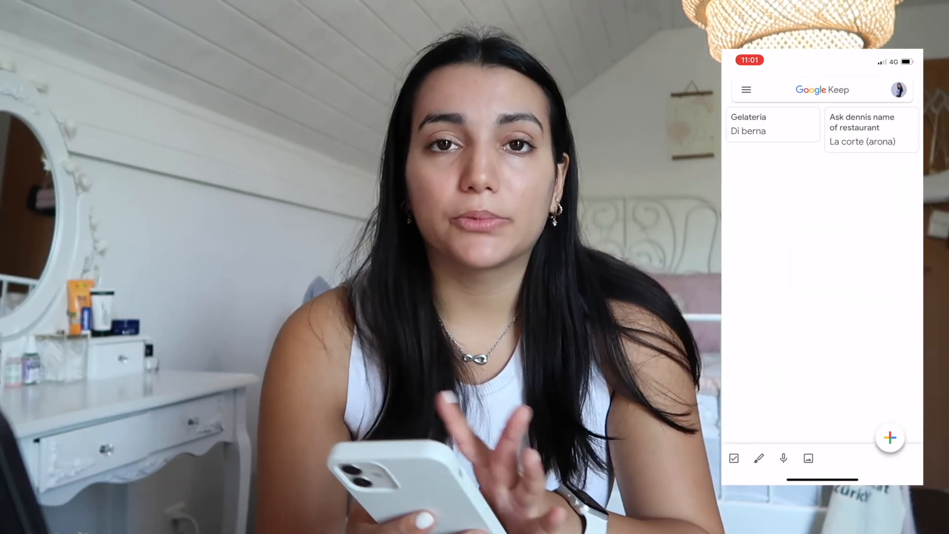
pyautogui.click(889, 437)
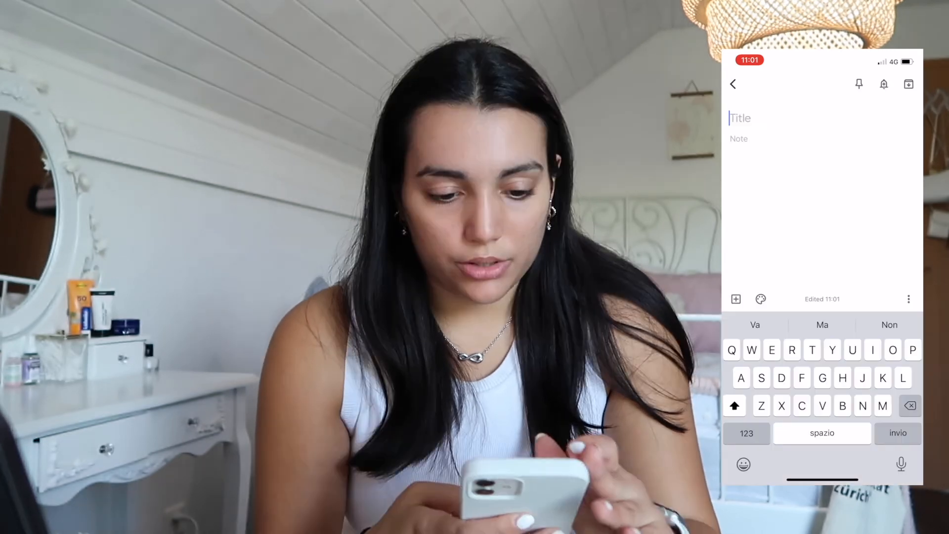
pyautogui.write('Youtube note')
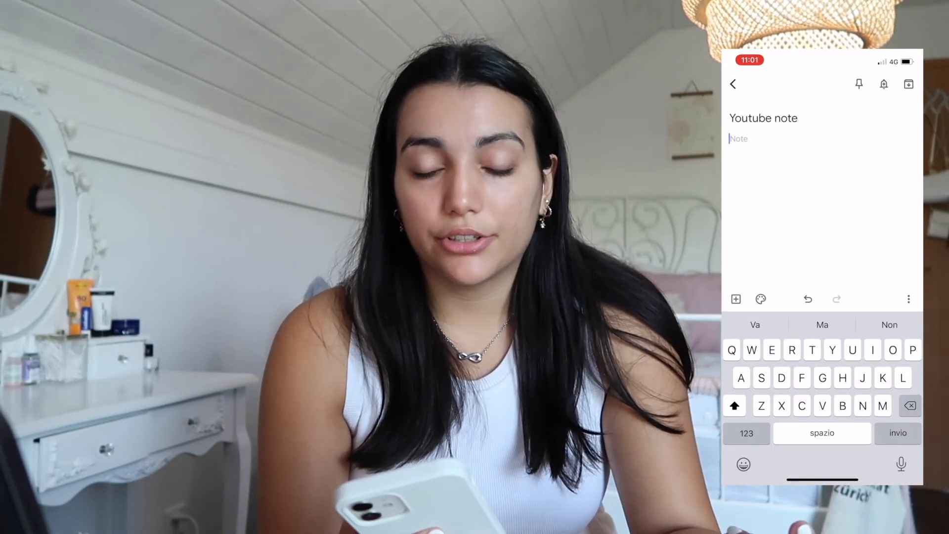
pyautogui.write('Subscribe!')
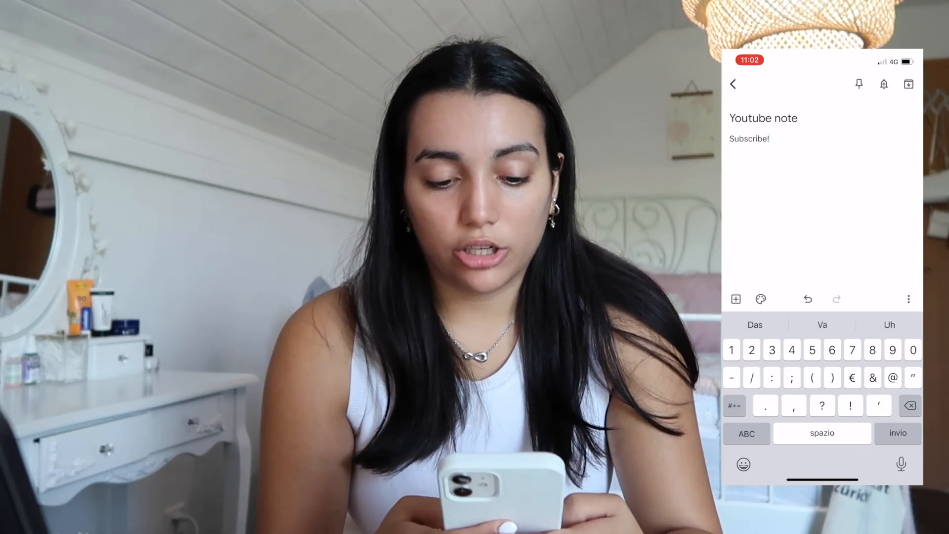
pyautogui.click(733, 83)
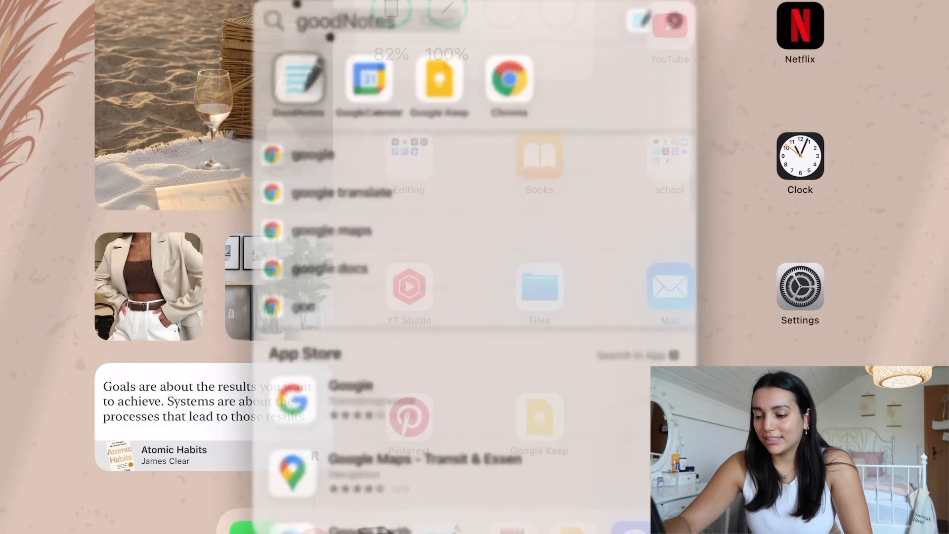
# Find the syllabus screenshot in Photos and select the 11.10. session text with Live Text to copy it
pyautogui.write('photos')
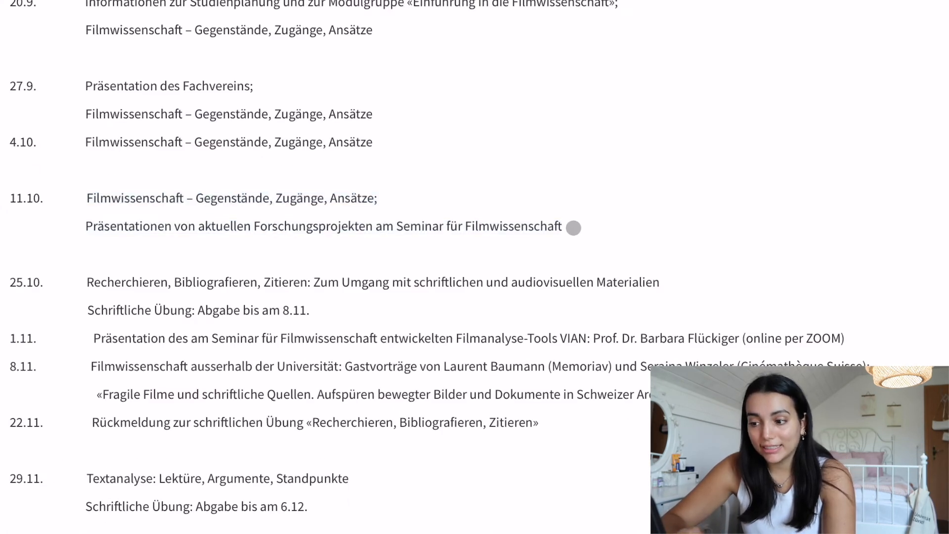
pyautogui.moveTo(85, 197); pyautogui.dragTo(562, 226)
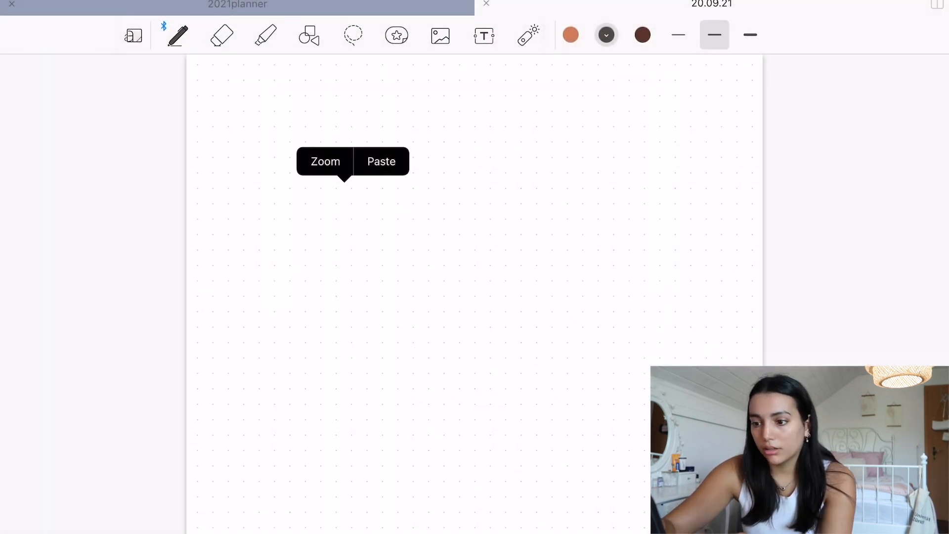
# Paste the copied 11.10. Filmwissenschaft entry as a text box on the 2021planner page
pyautogui.click(381, 161)
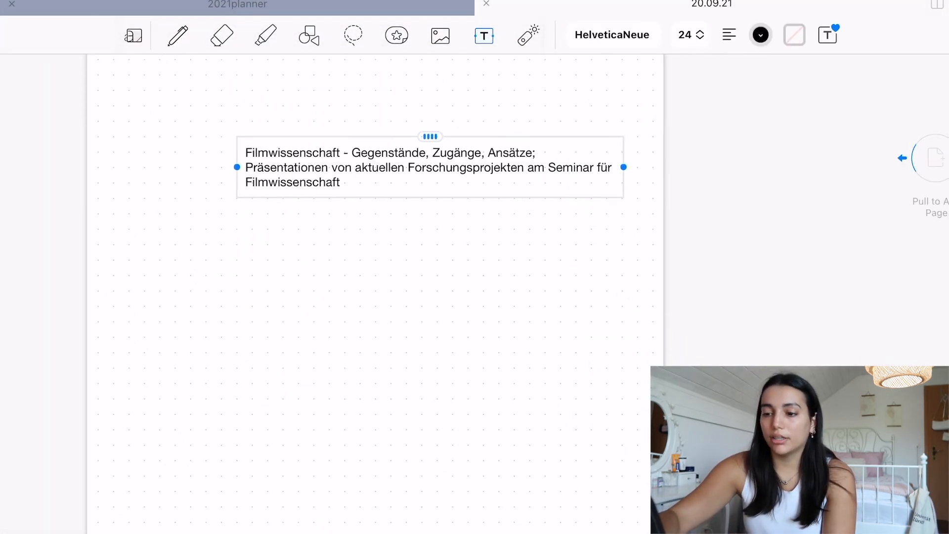